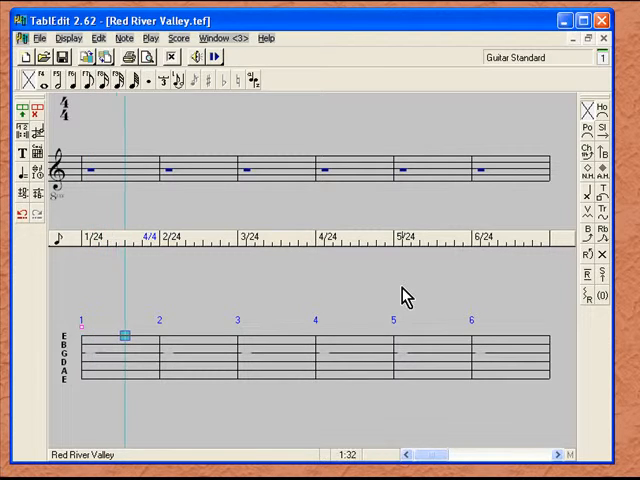
mouse_move(130, 270)
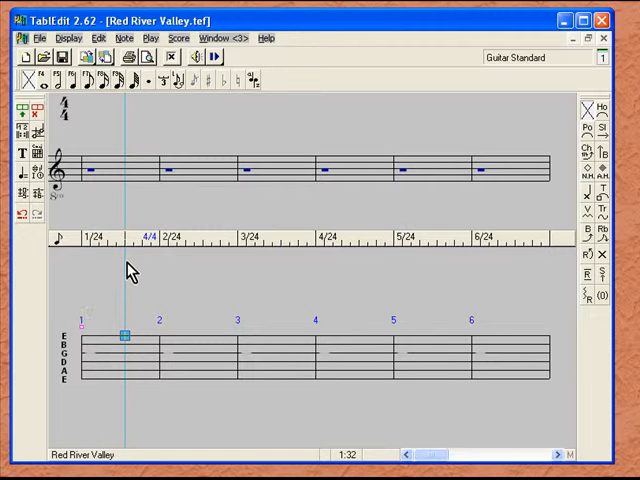
mouse_move(132, 262)
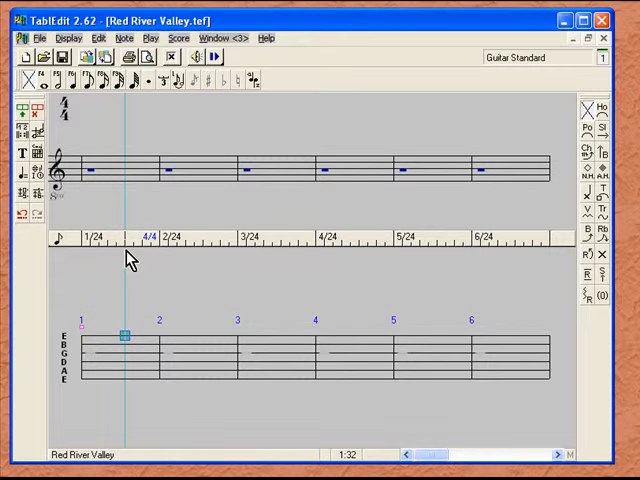
mouse_move(148, 276)
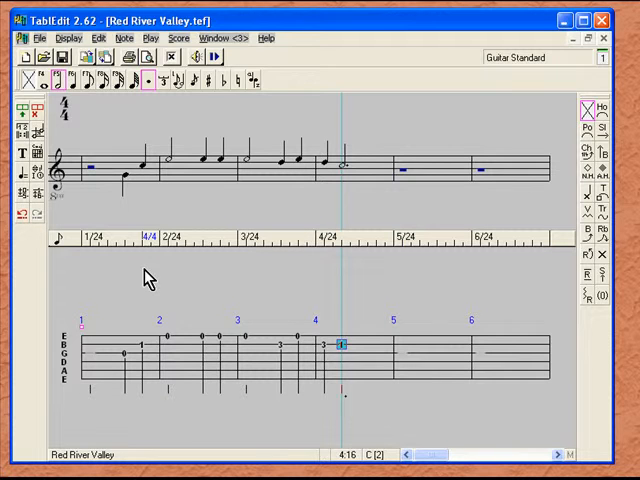
mouse_move(110, 128)
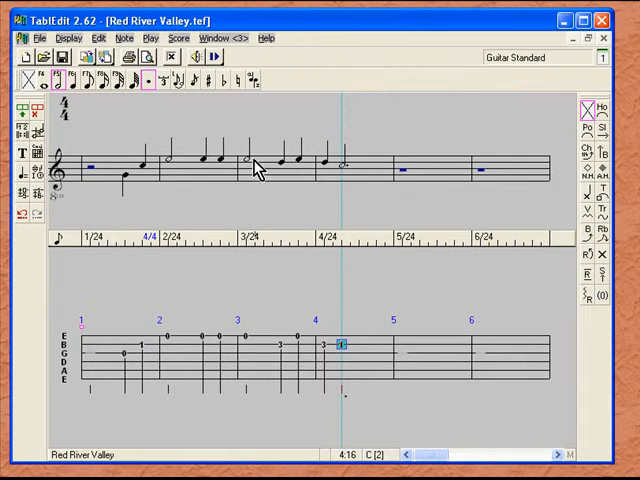
mouse_move(304, 188)
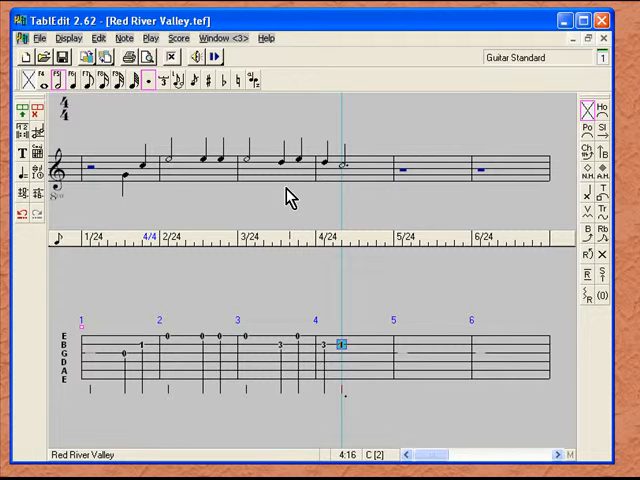
mouse_move(348, 184)
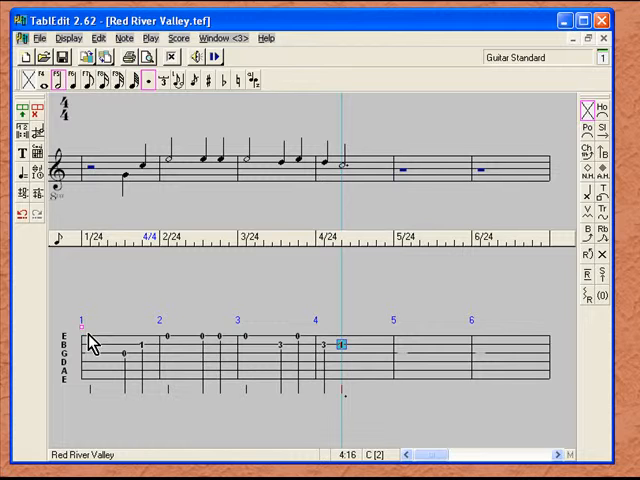
mouse_move(418, 74)
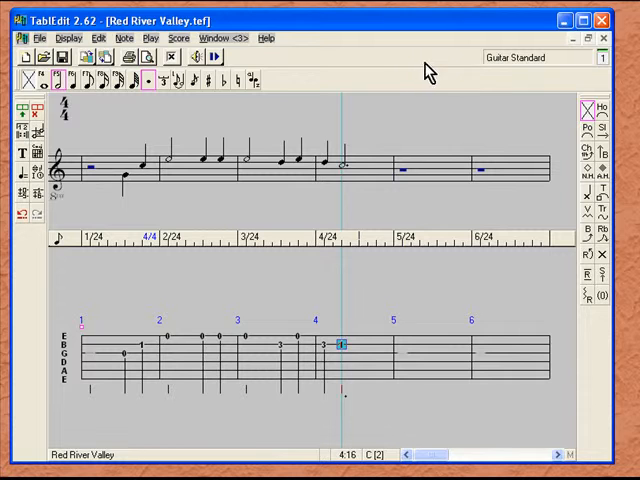
mouse_move(420, 68)
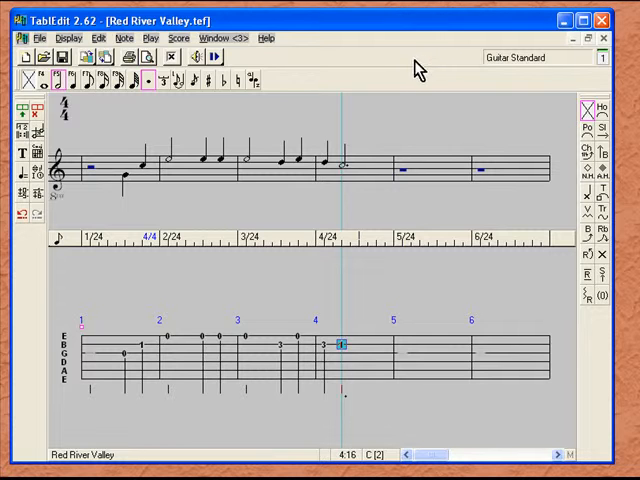
mouse_move(488, 56)
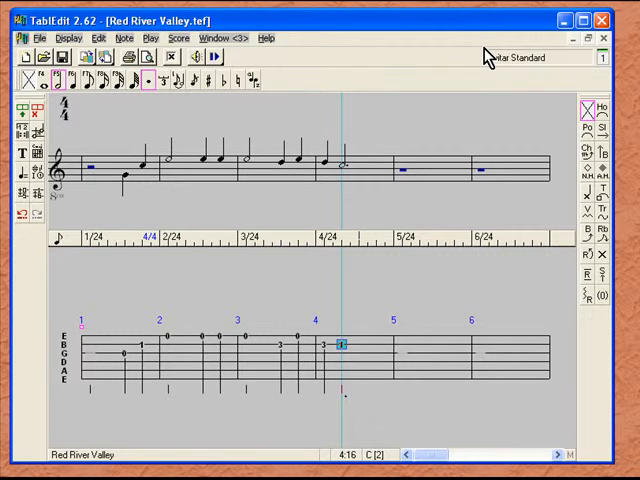
Step: Scroll the tab view right to reach measures 13 through 16
scroll(right, 3)
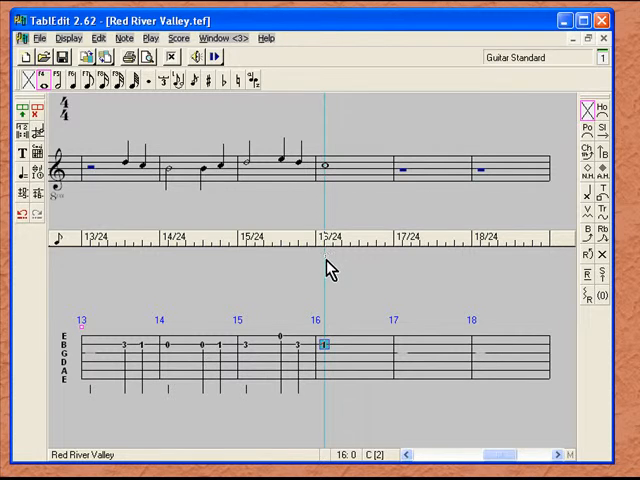
mouse_move(300, 140)
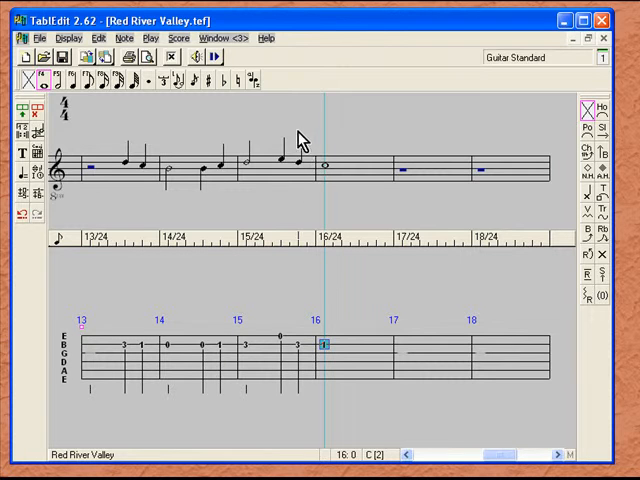
mouse_move(292, 284)
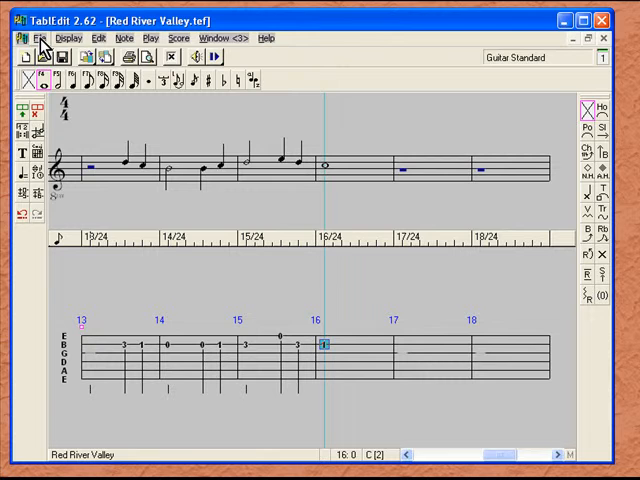
Step: Save the Red River Valley tablature through File > Save
click(40, 38)
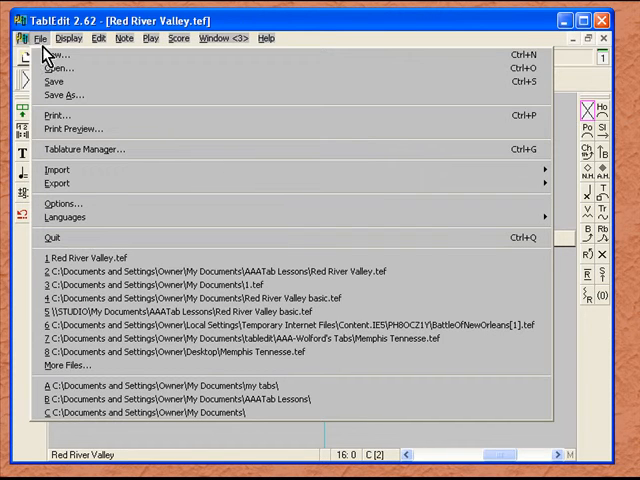
mouse_move(56, 80)
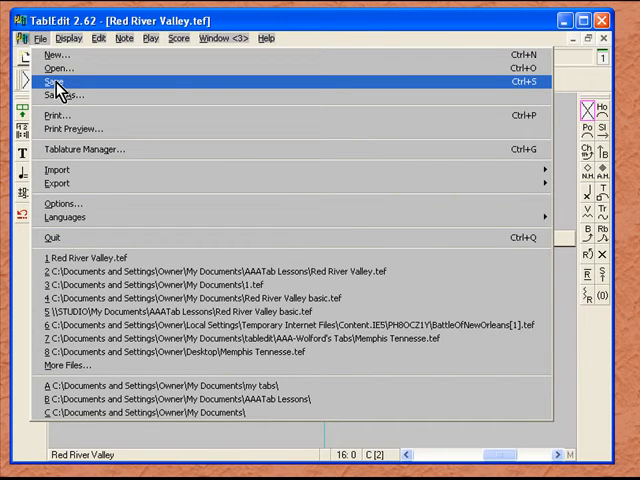
click(56, 80)
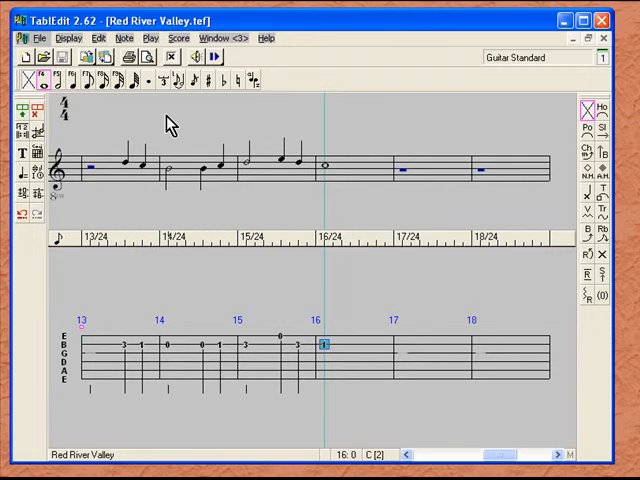
mouse_move(360, 122)
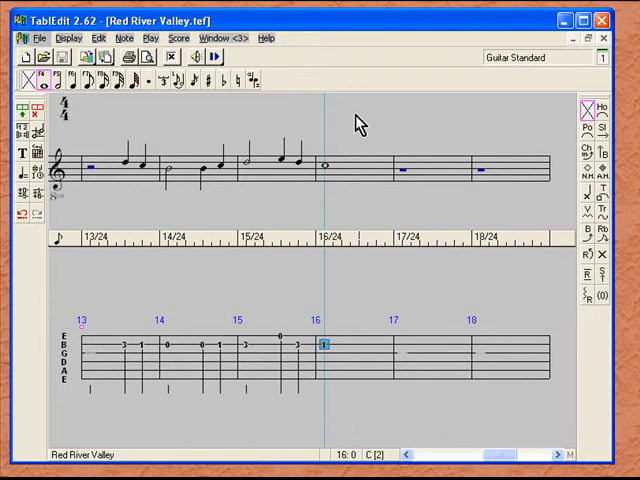
mouse_move(124, 38)
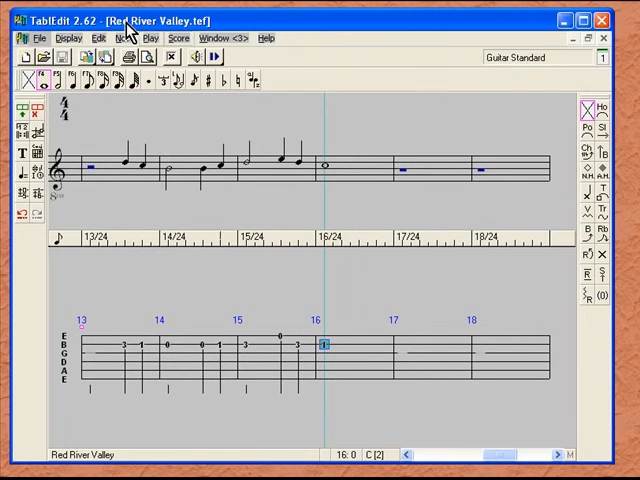
mouse_move(224, 120)
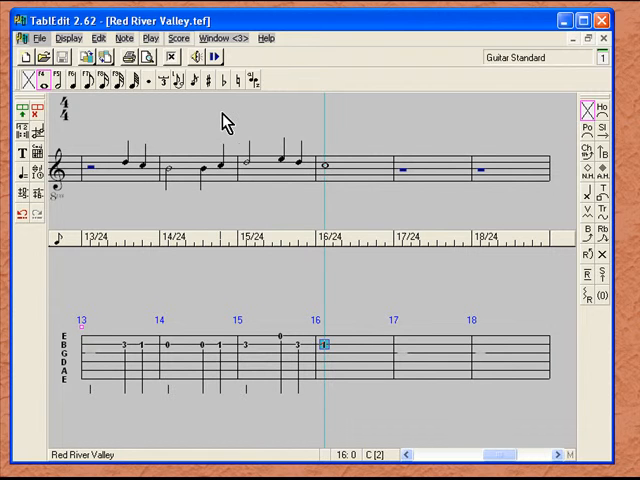
mouse_move(224, 122)
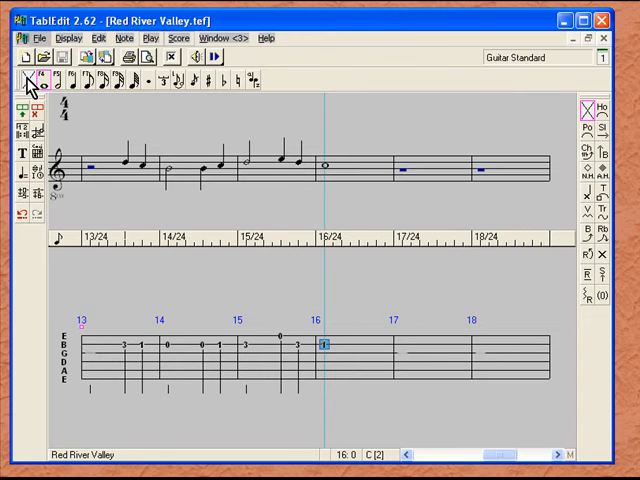
mouse_move(28, 80)
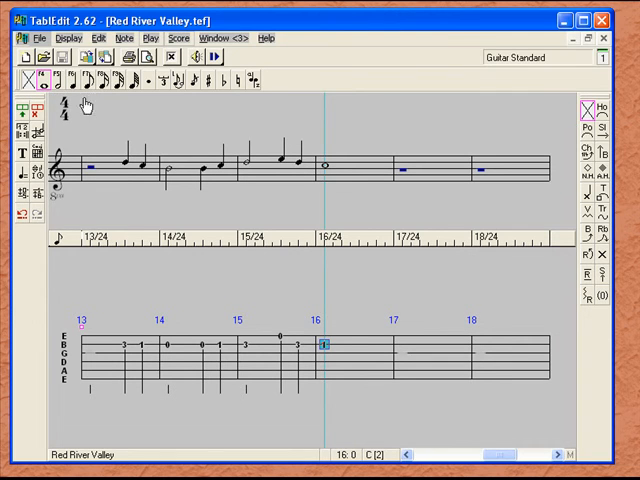
mouse_move(136, 84)
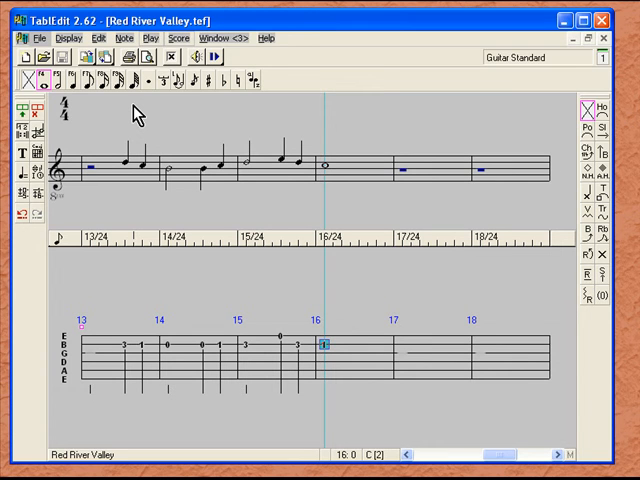
mouse_move(248, 122)
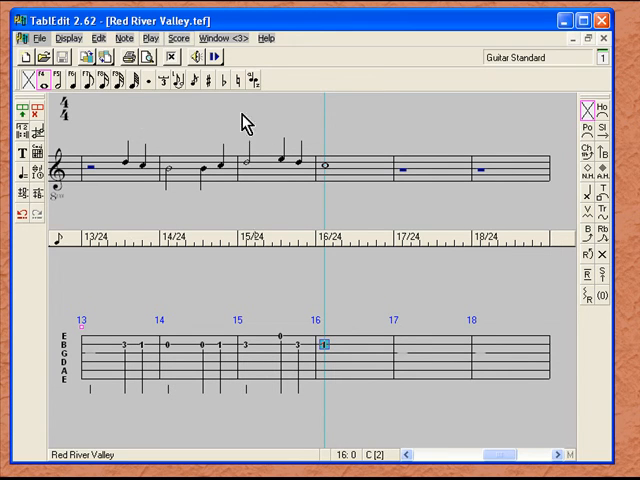
mouse_move(600, 164)
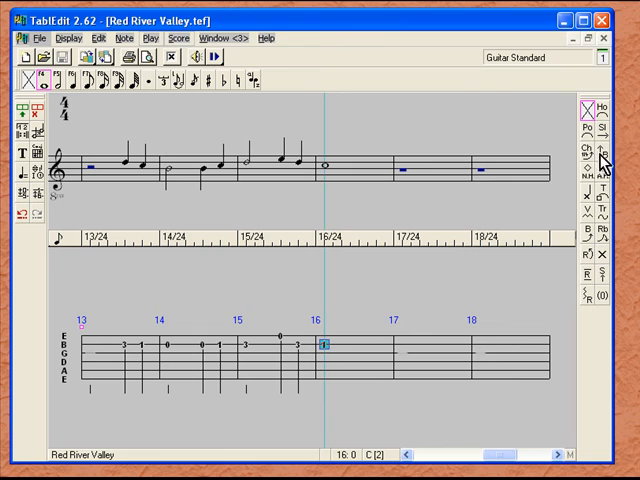
mouse_move(600, 308)
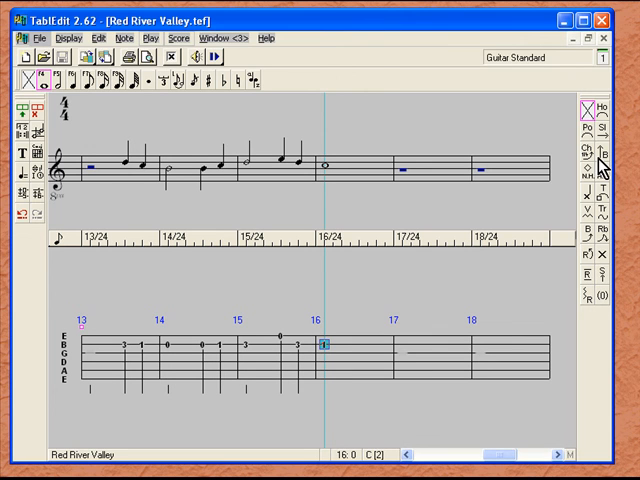
mouse_move(518, 132)
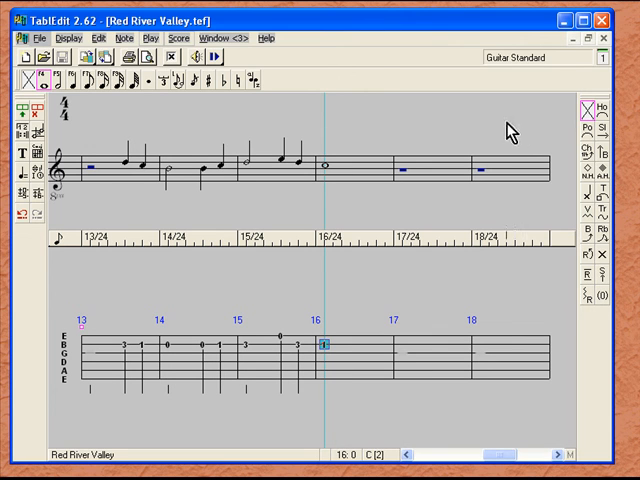
mouse_move(454, 132)
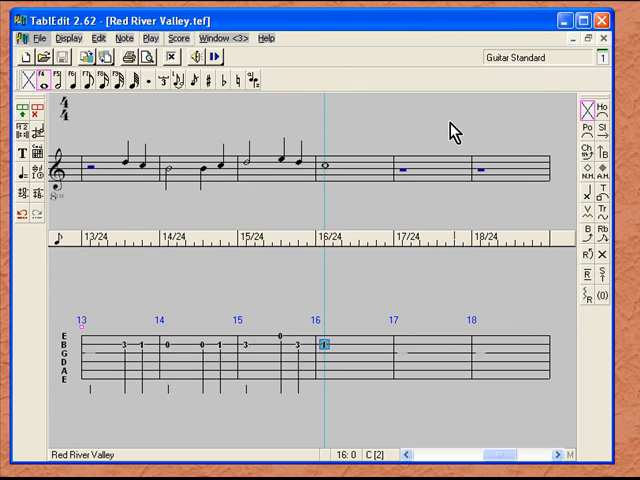